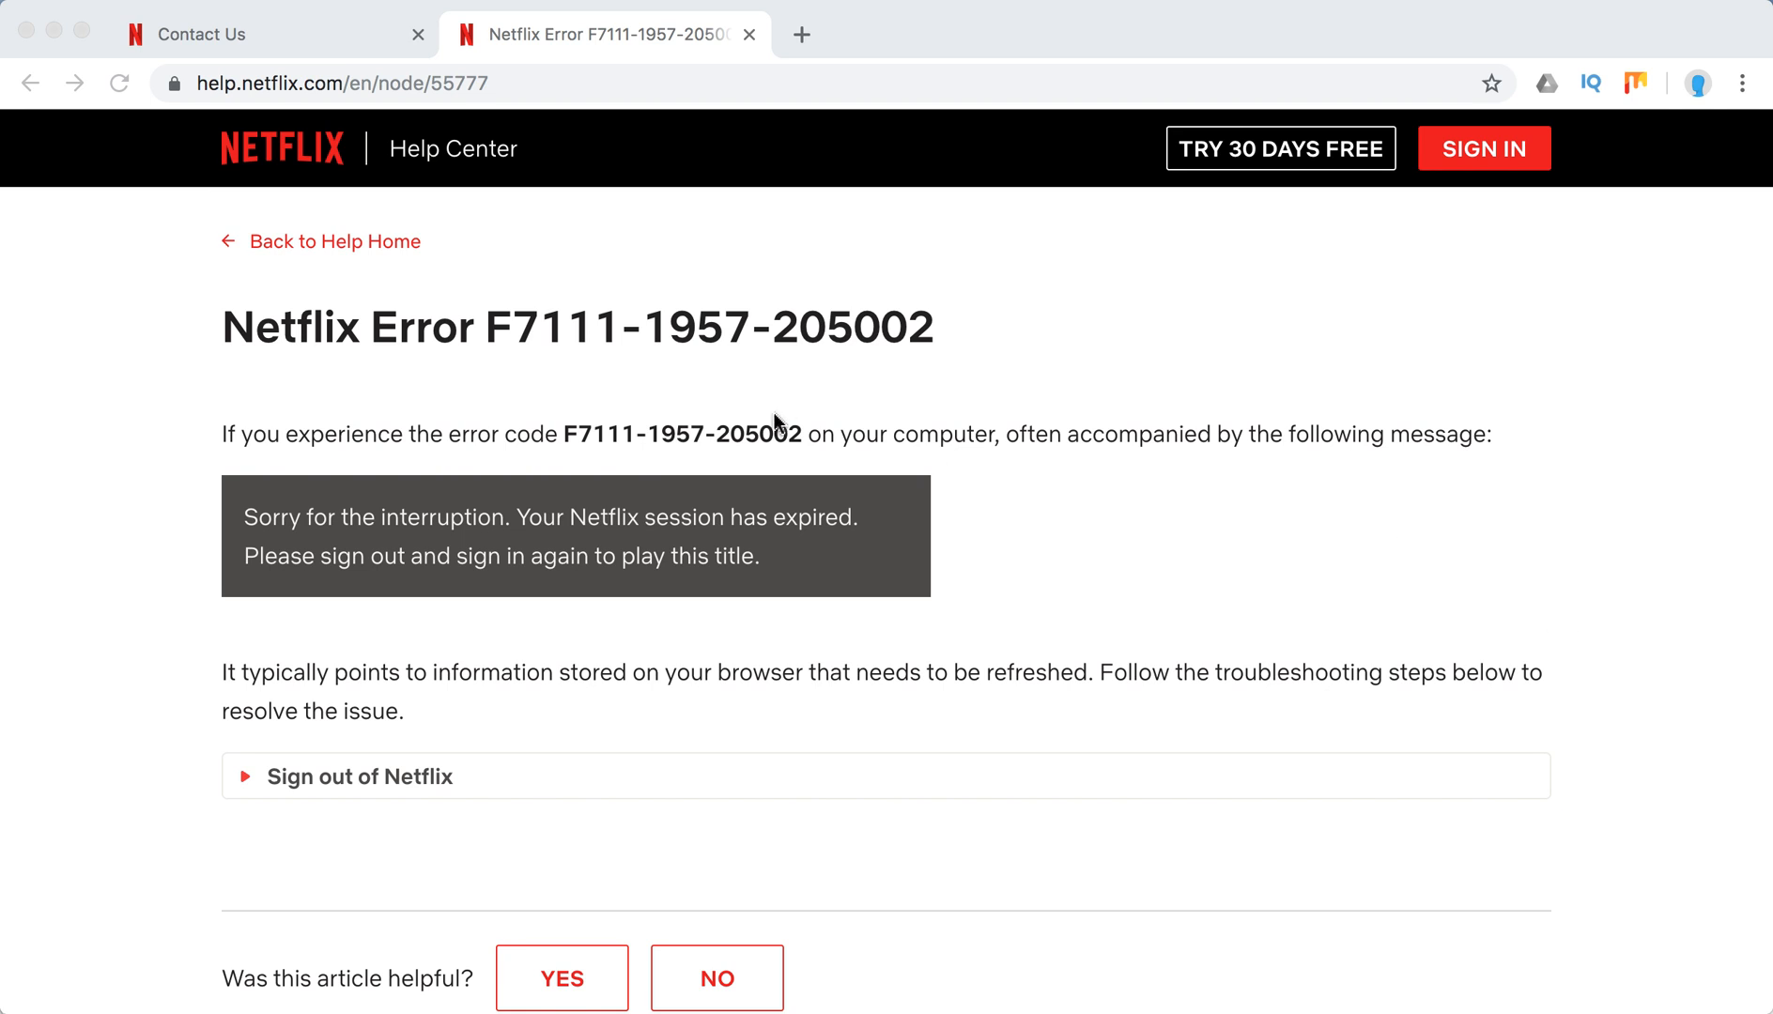
{"action": "mouse_move", "coordinate": [991, 377]}
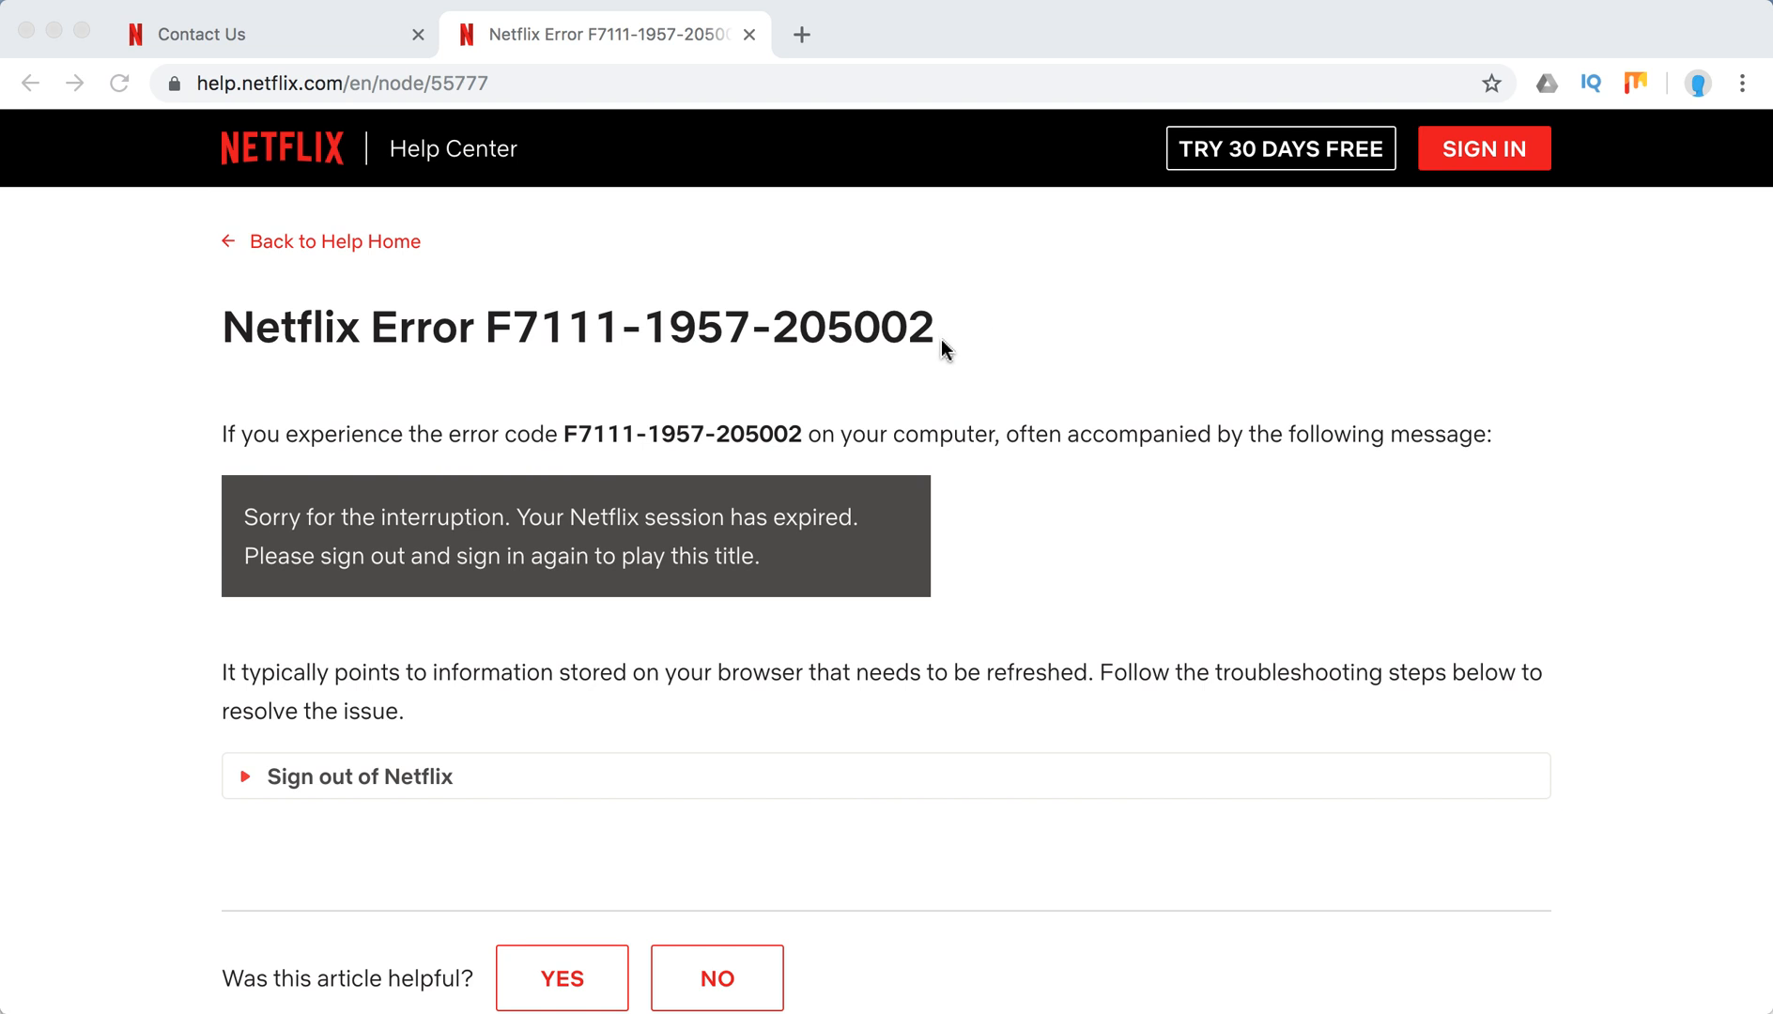
Start typing 'net' in a new tab's address bar, then return to the Netflix error article
{"action": "scroll", "scroll_direction": "down", "scroll_amount": 3}
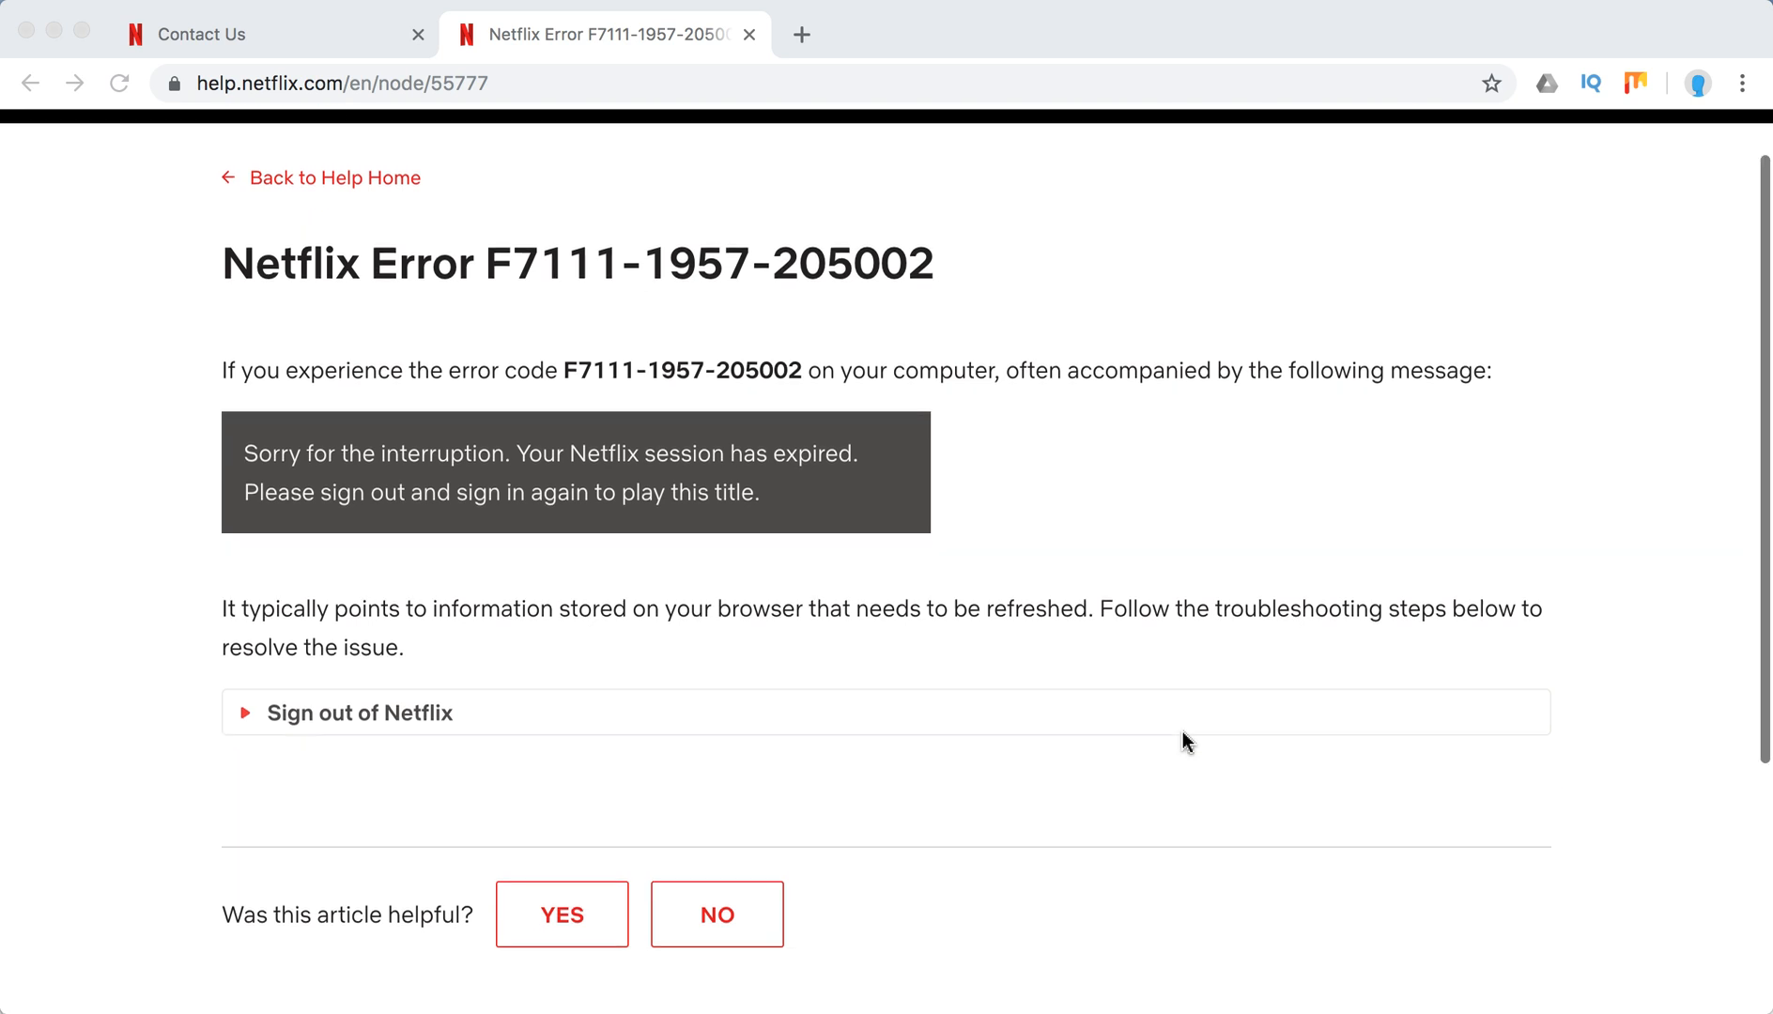
{"action": "mouse_move", "coordinate": [437, 737]}
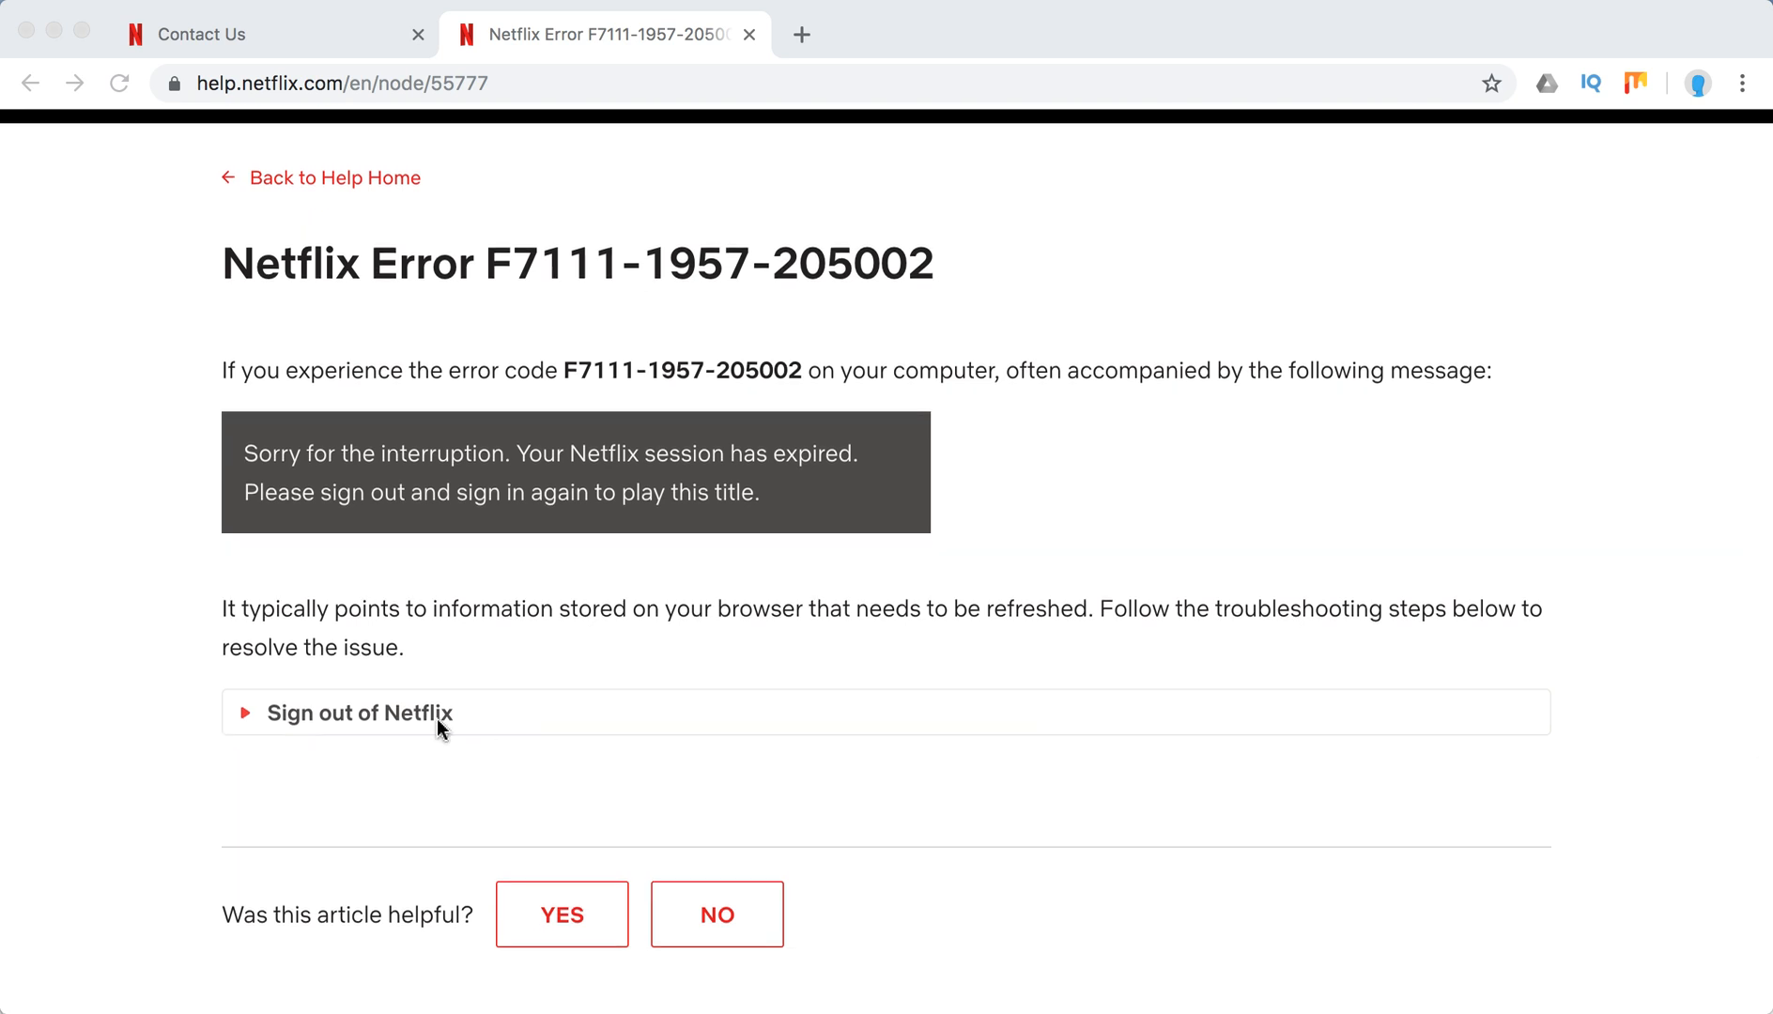
{"action": "left_click", "coordinate": [359, 713]}
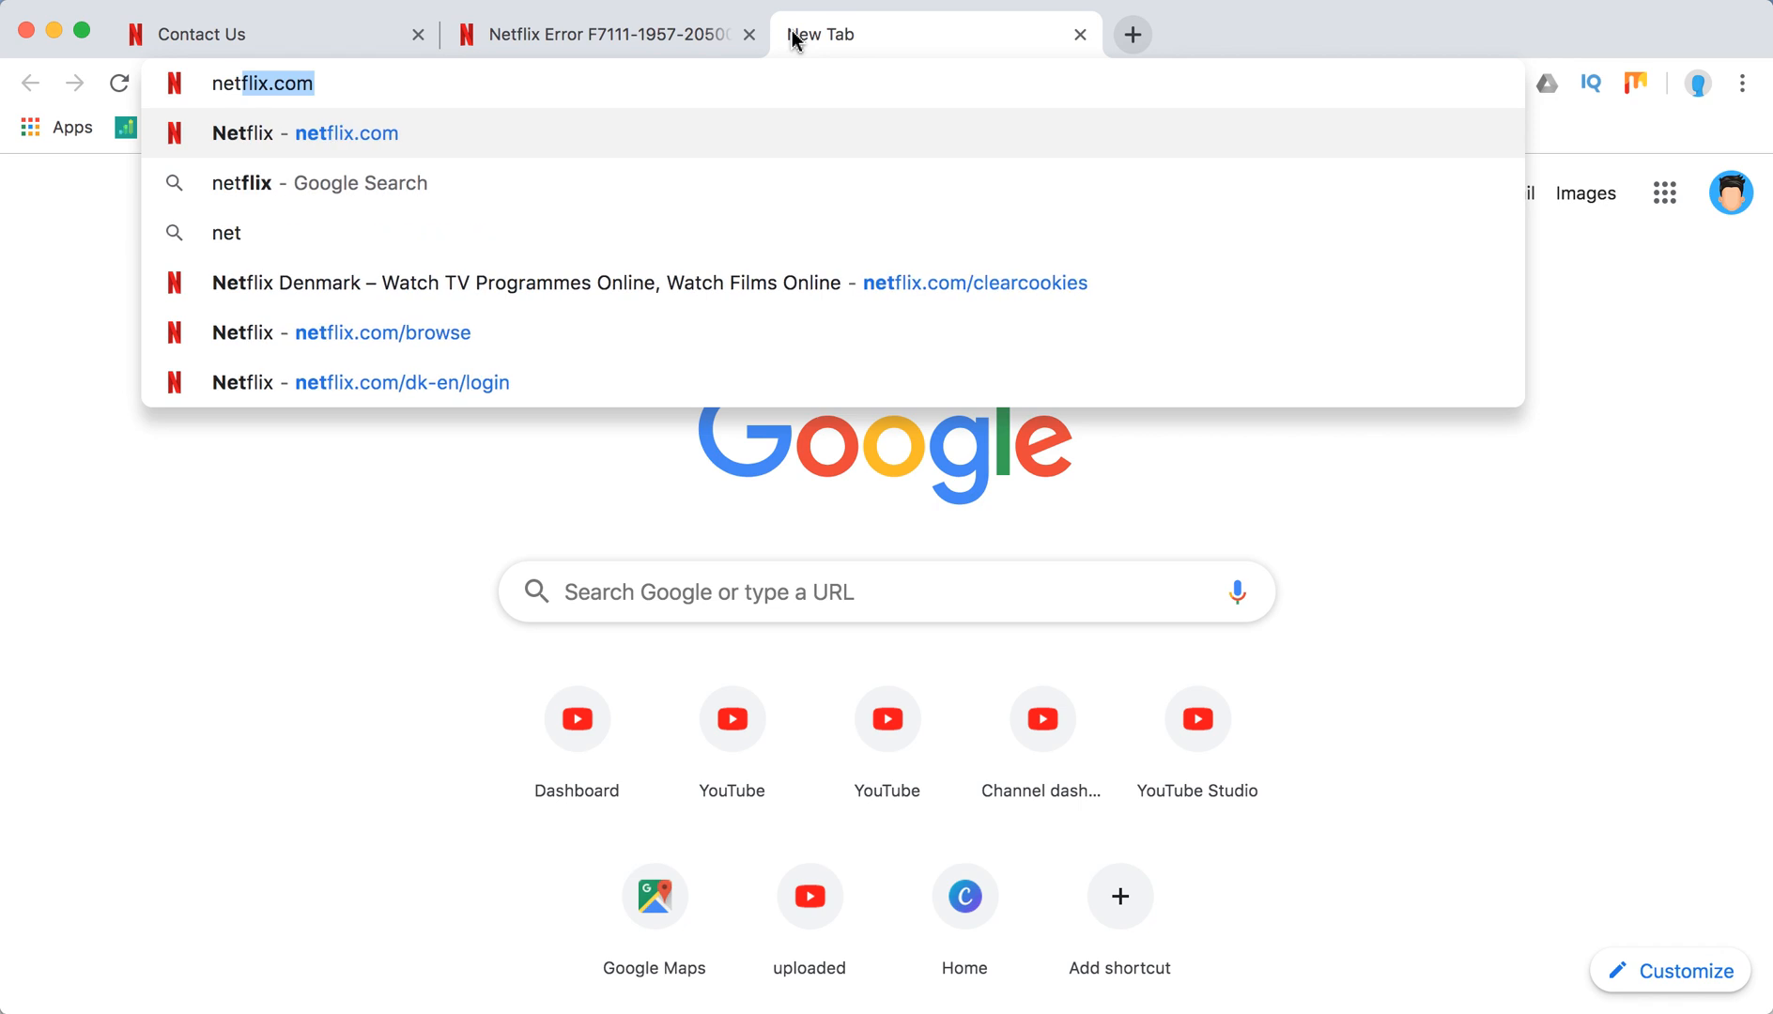
{"action": "type", "text": "netli"}
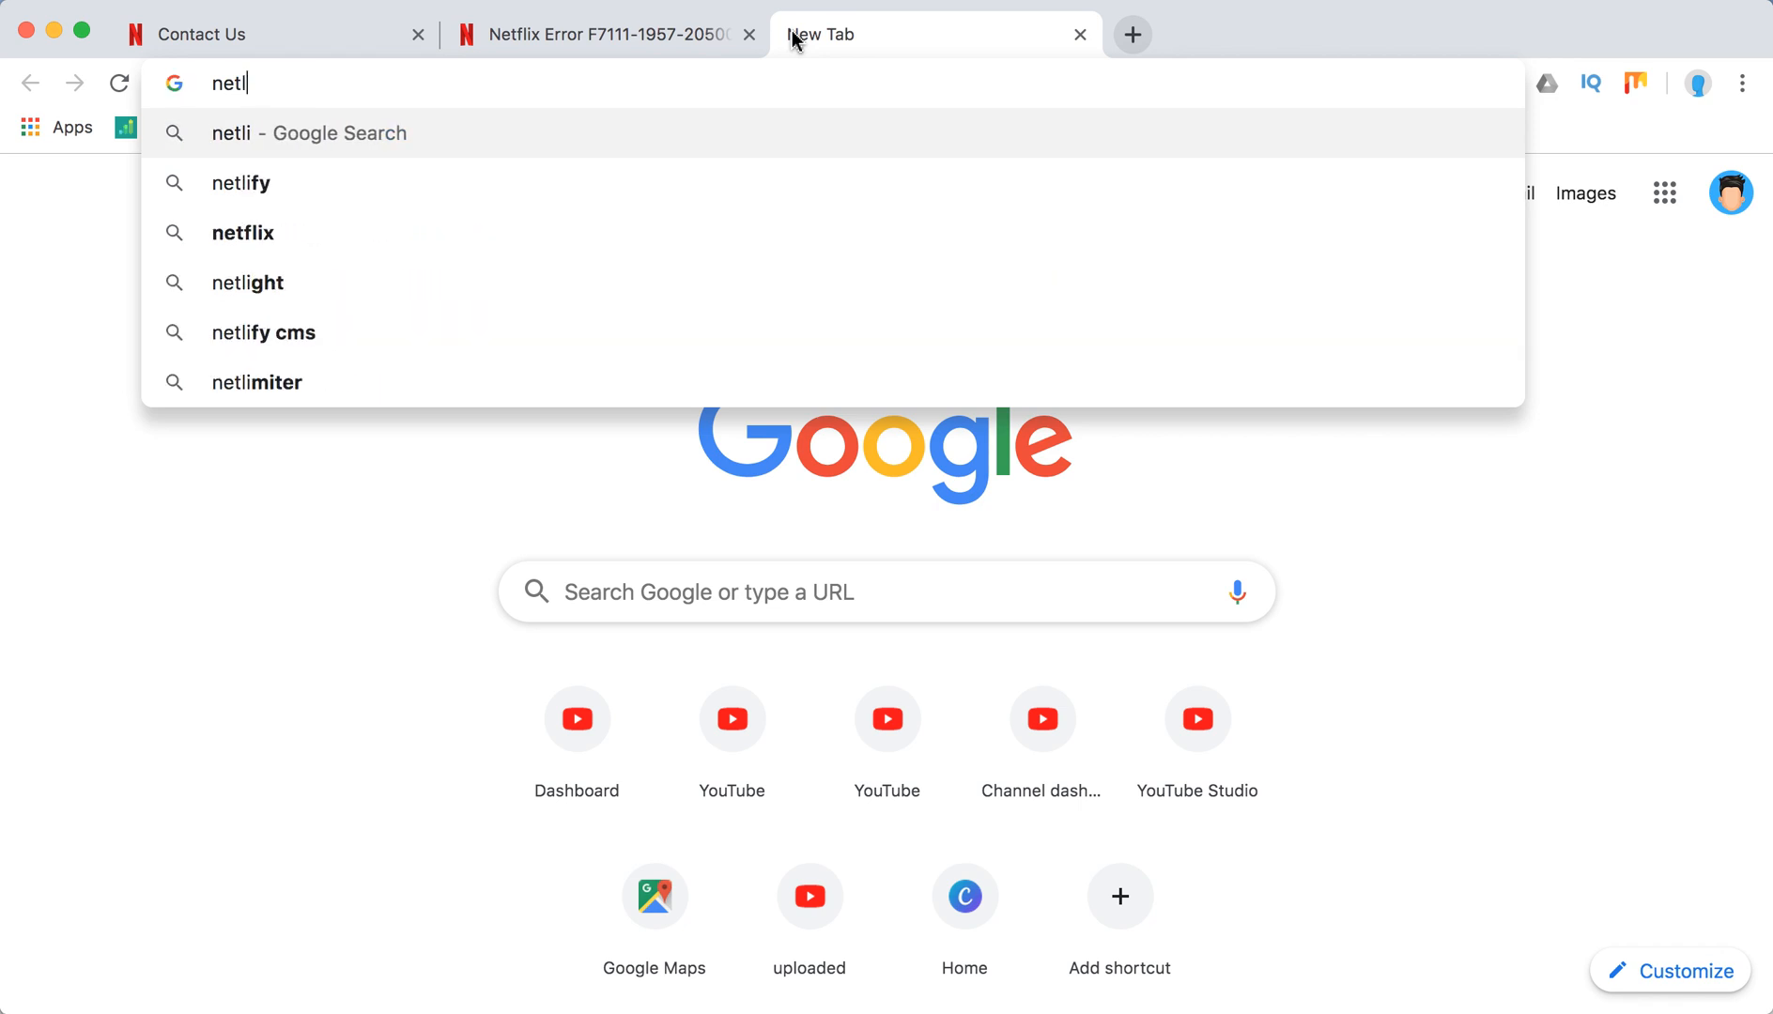
{"action": "key", "text": "Backspace"}
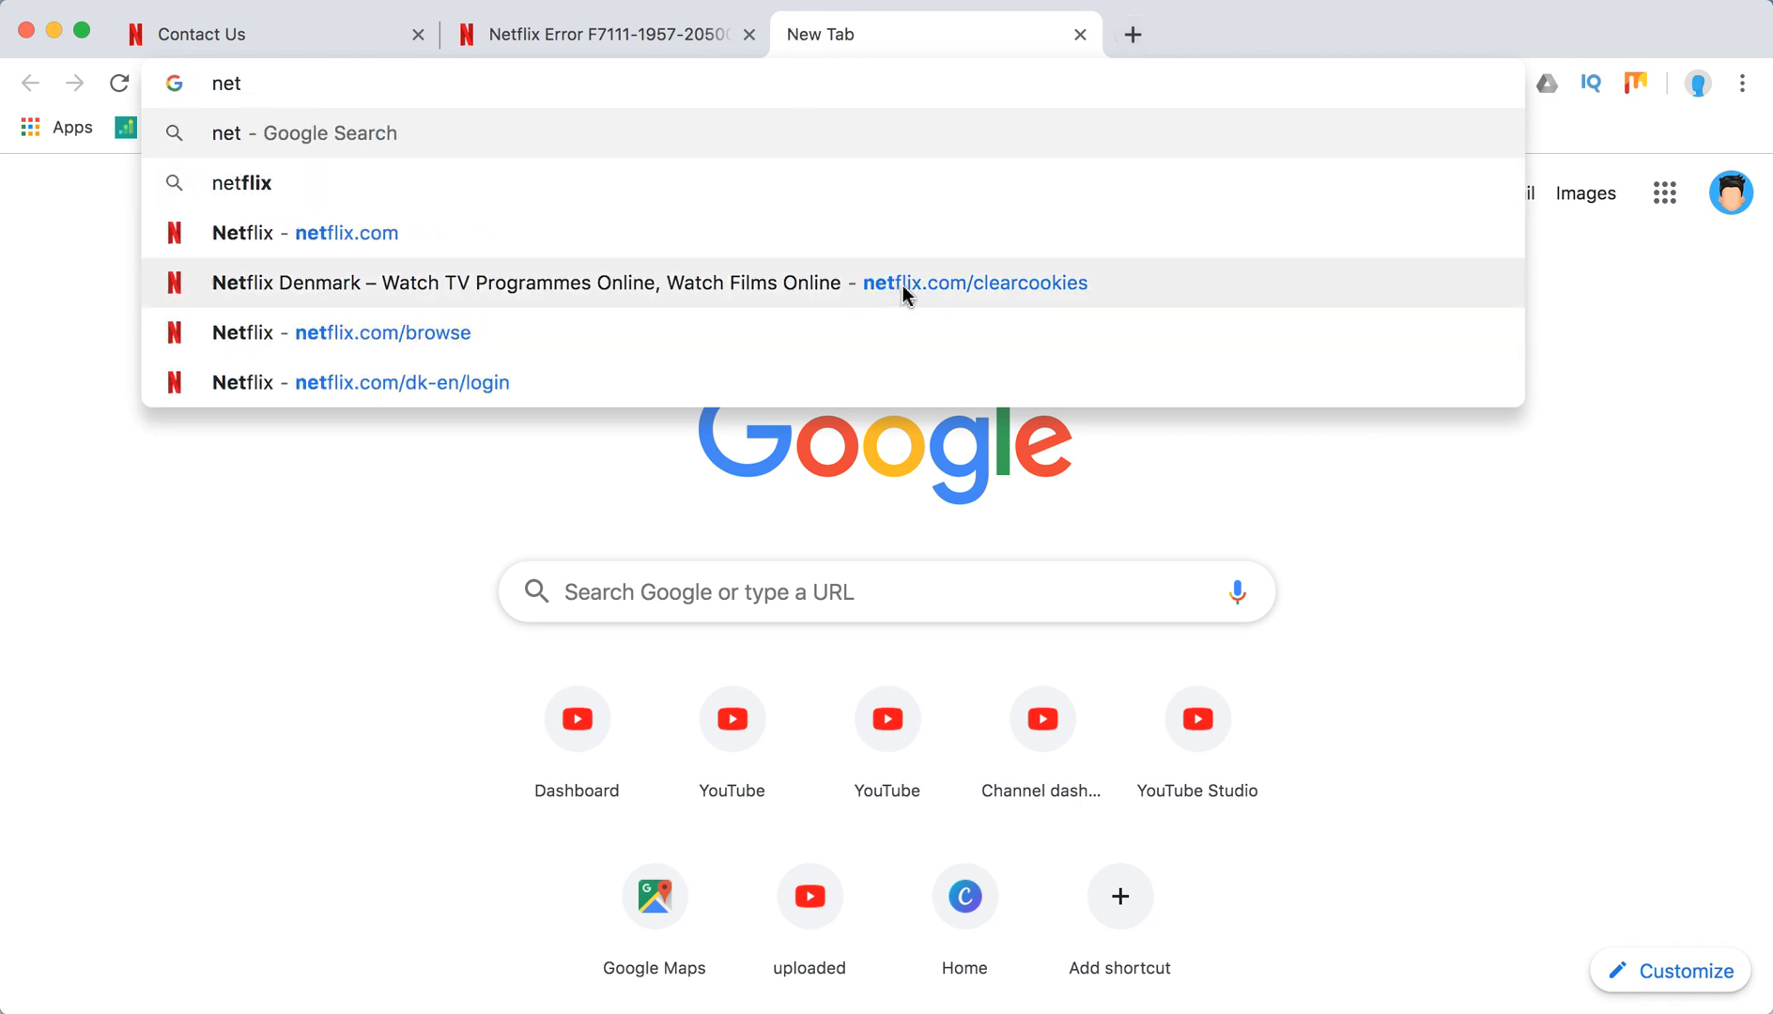
{"action": "mouse_move", "coordinate": [1005, 261]}
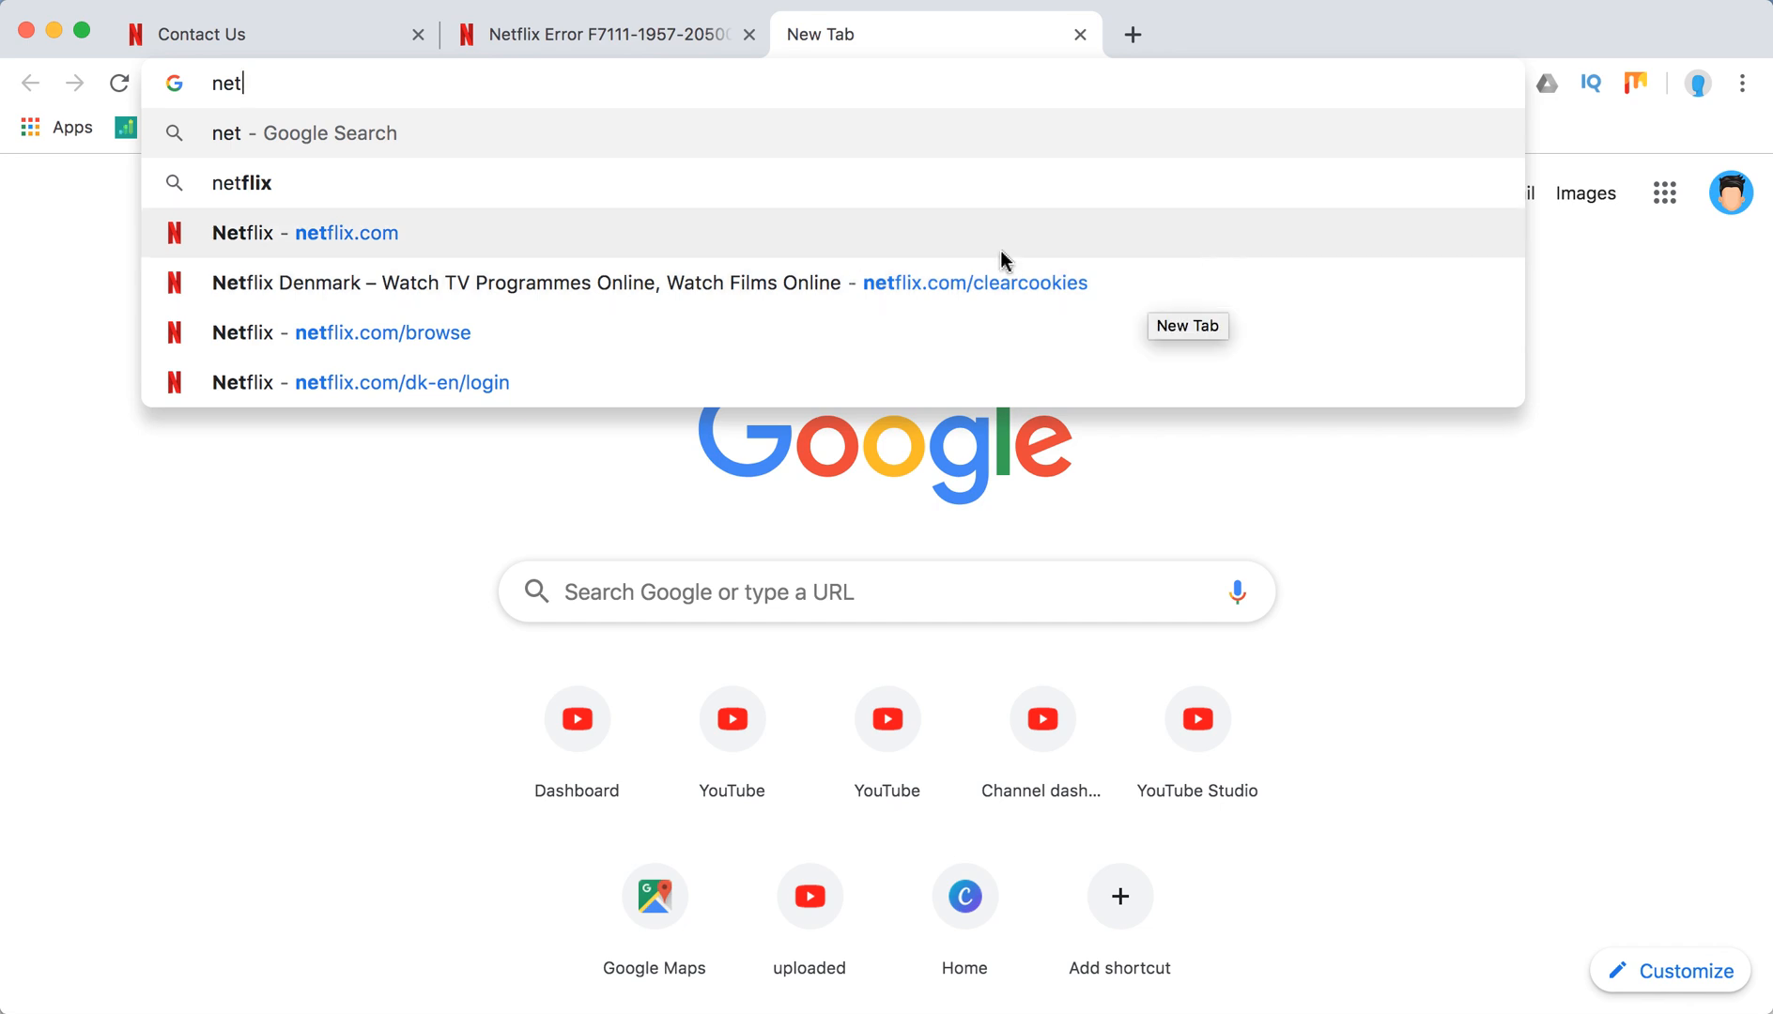
{"action": "mouse_move", "coordinate": [610, 53]}
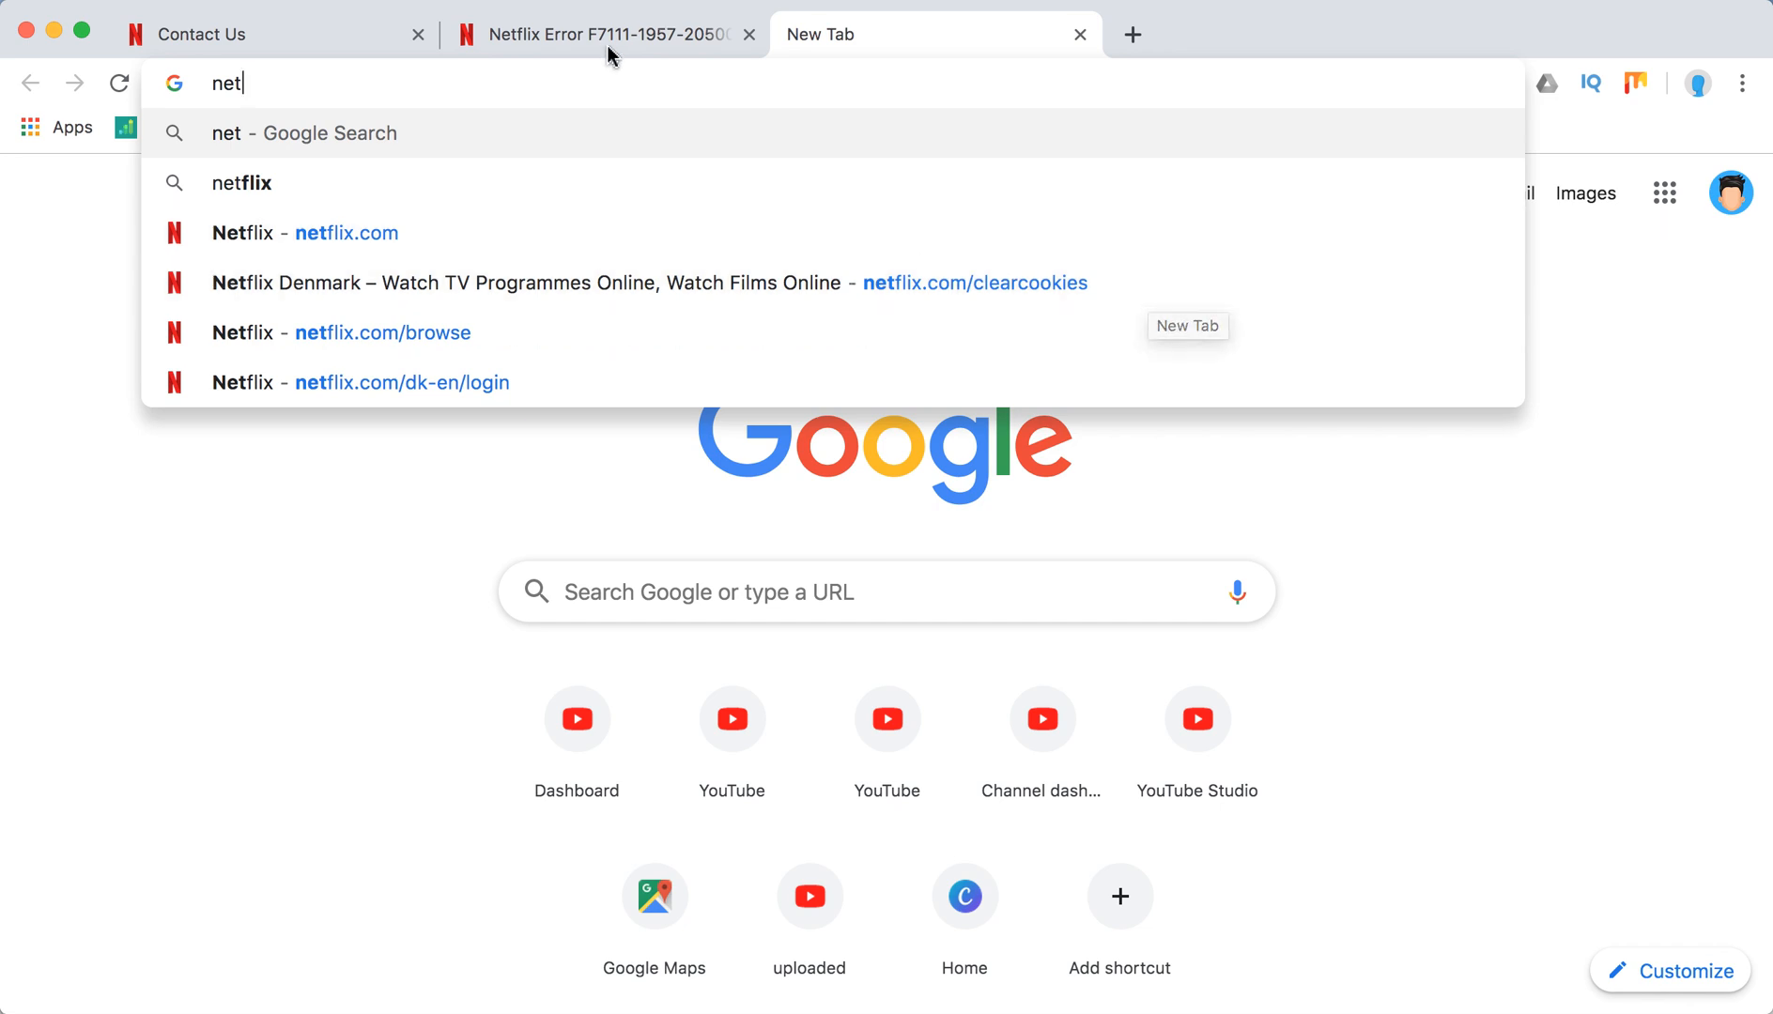
{"action": "left_click", "coordinate": [595, 35]}
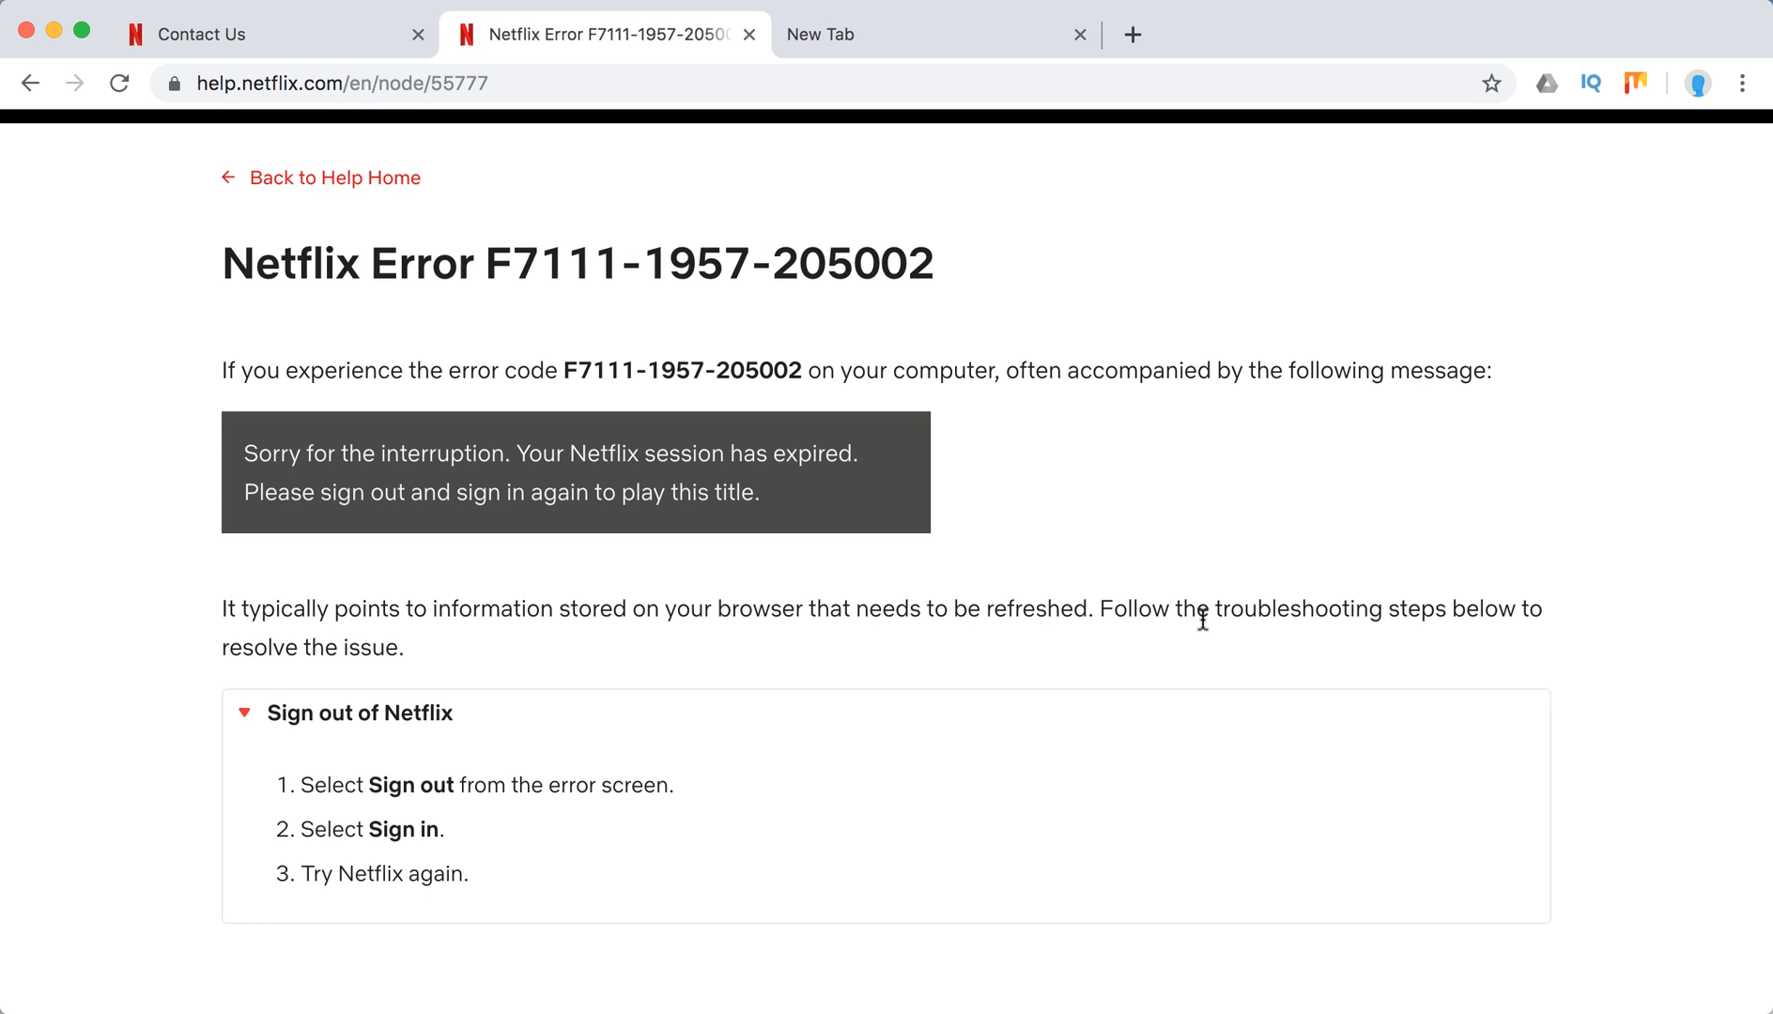
Scroll through the sign-out steps, then show the Contact Us page with Call Us and Live Chat
{"action": "scroll", "scroll_direction": "down", "scroll_amount": 3}
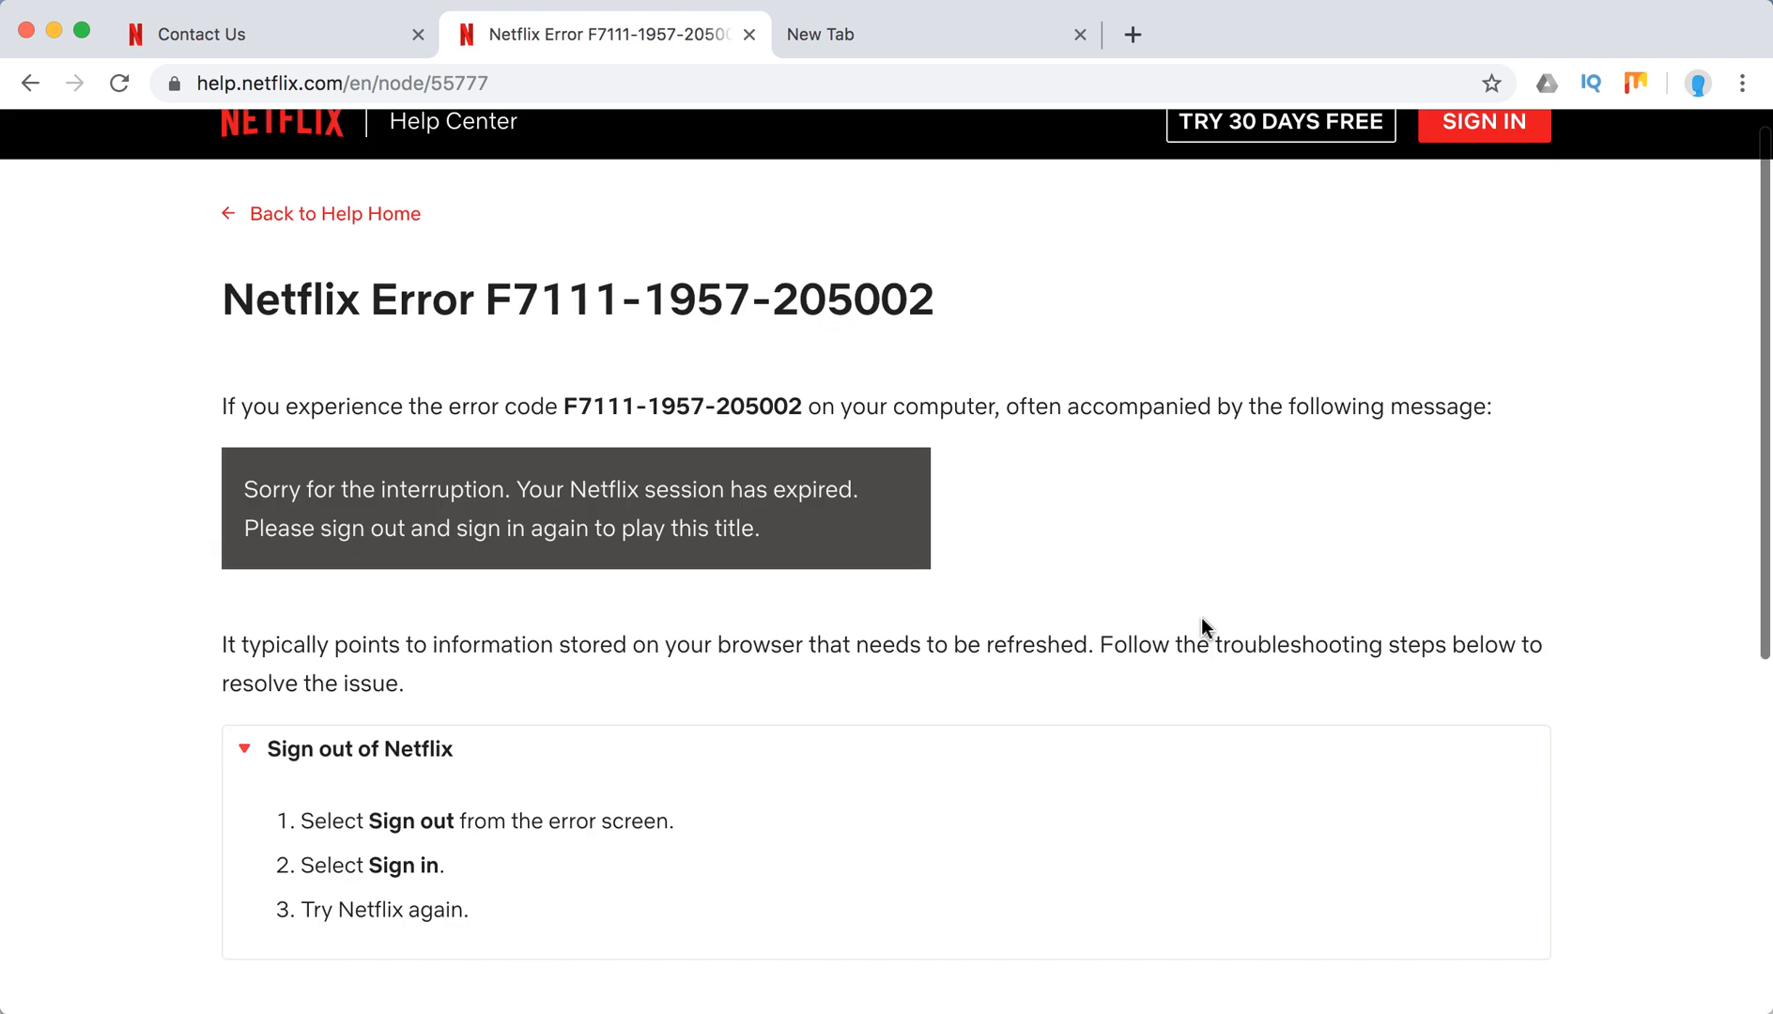
{"action": "scroll", "scroll_direction": "down", "scroll_amount": 3}
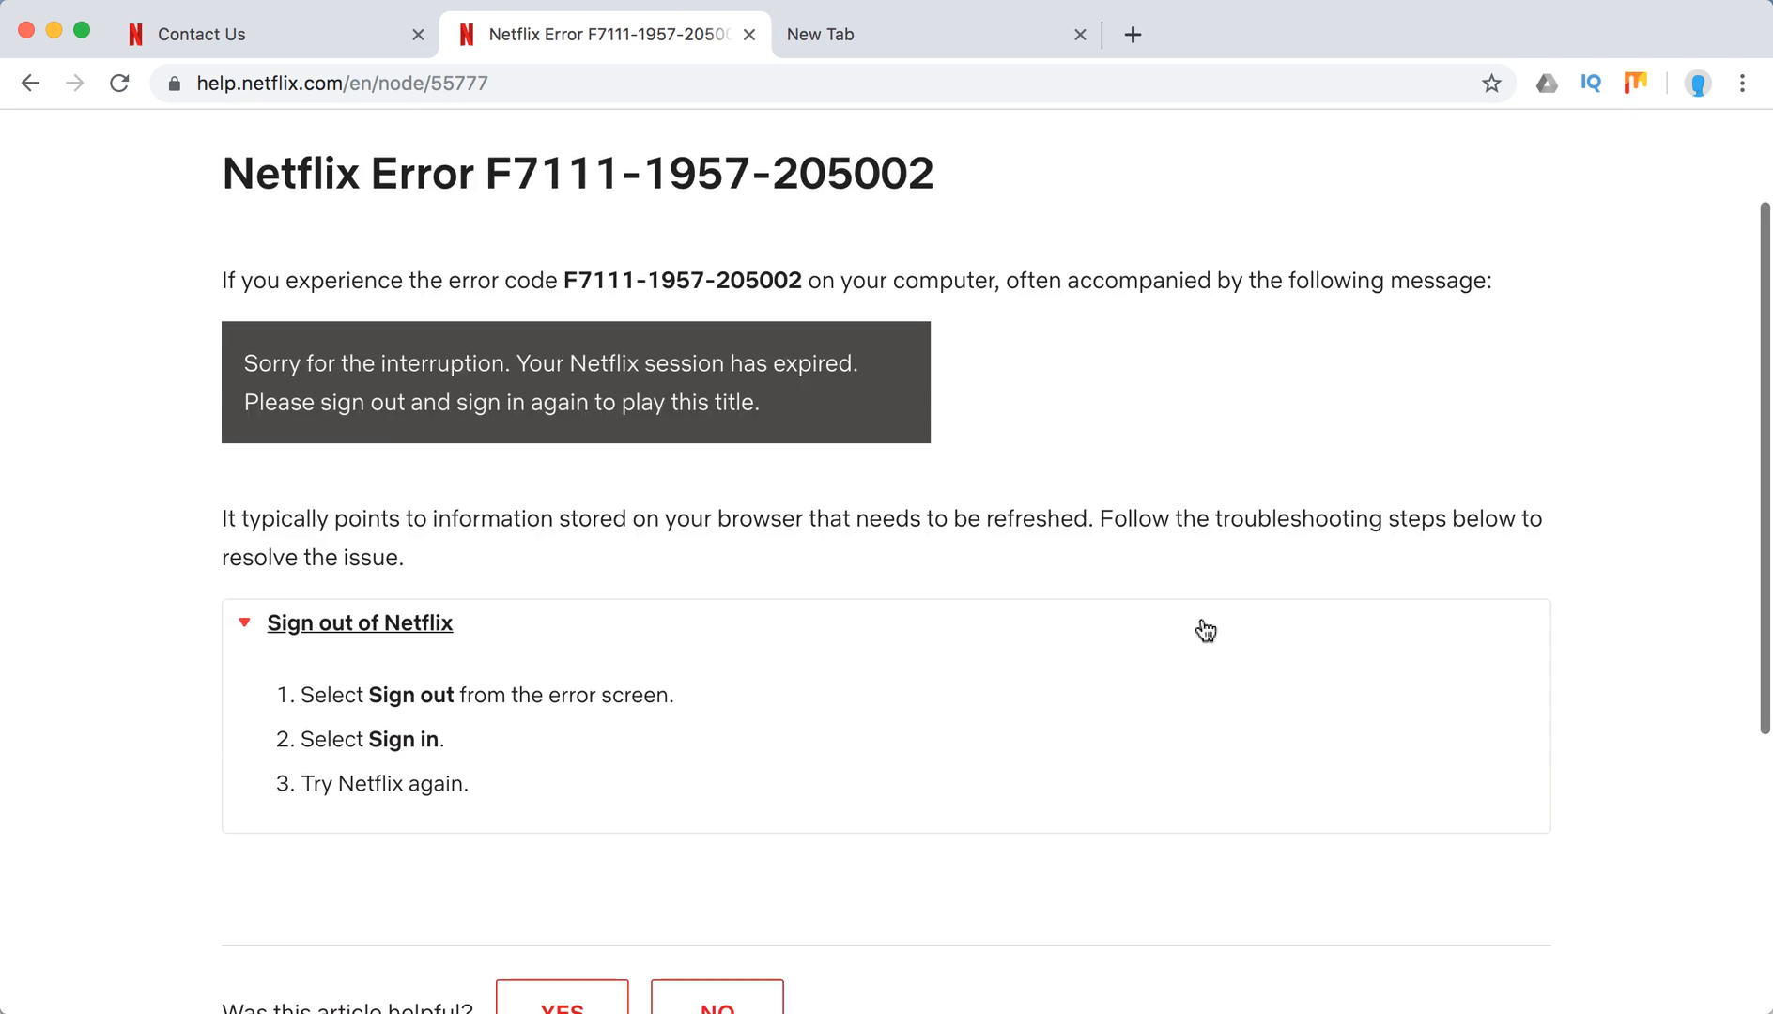
{"action": "left_click", "coordinate": [216, 34]}
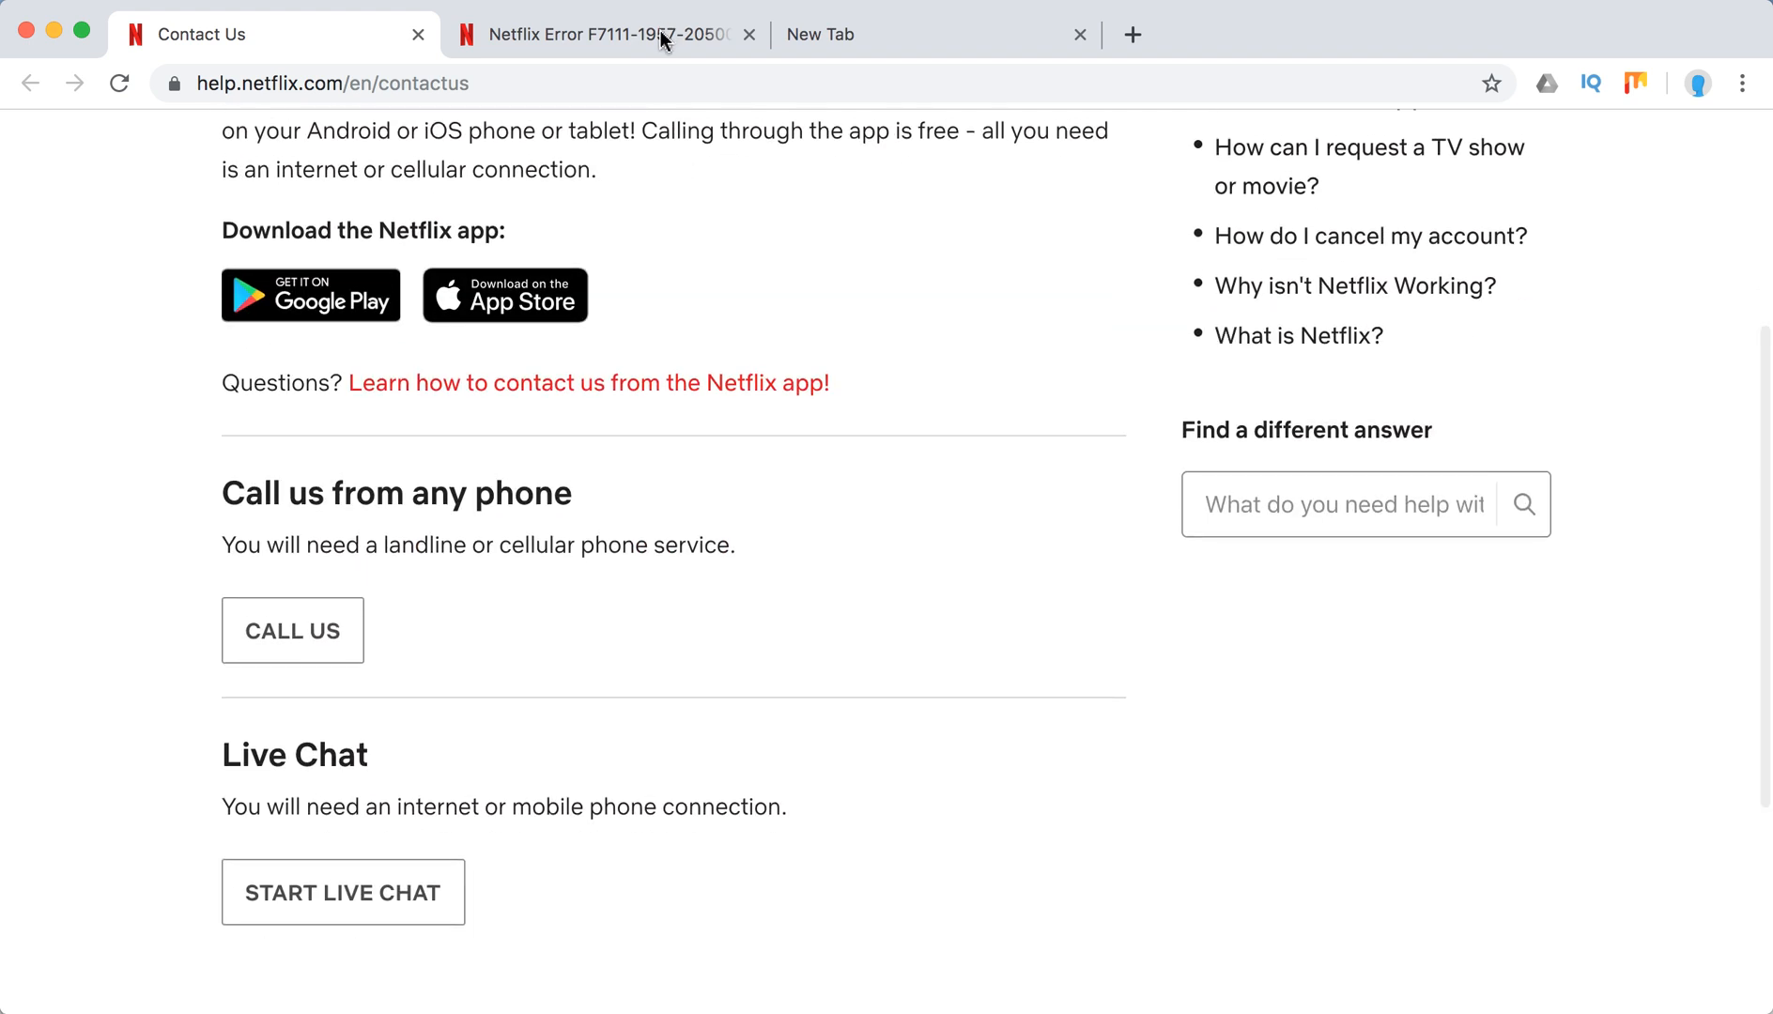
{"action": "left_click", "coordinate": [605, 35]}
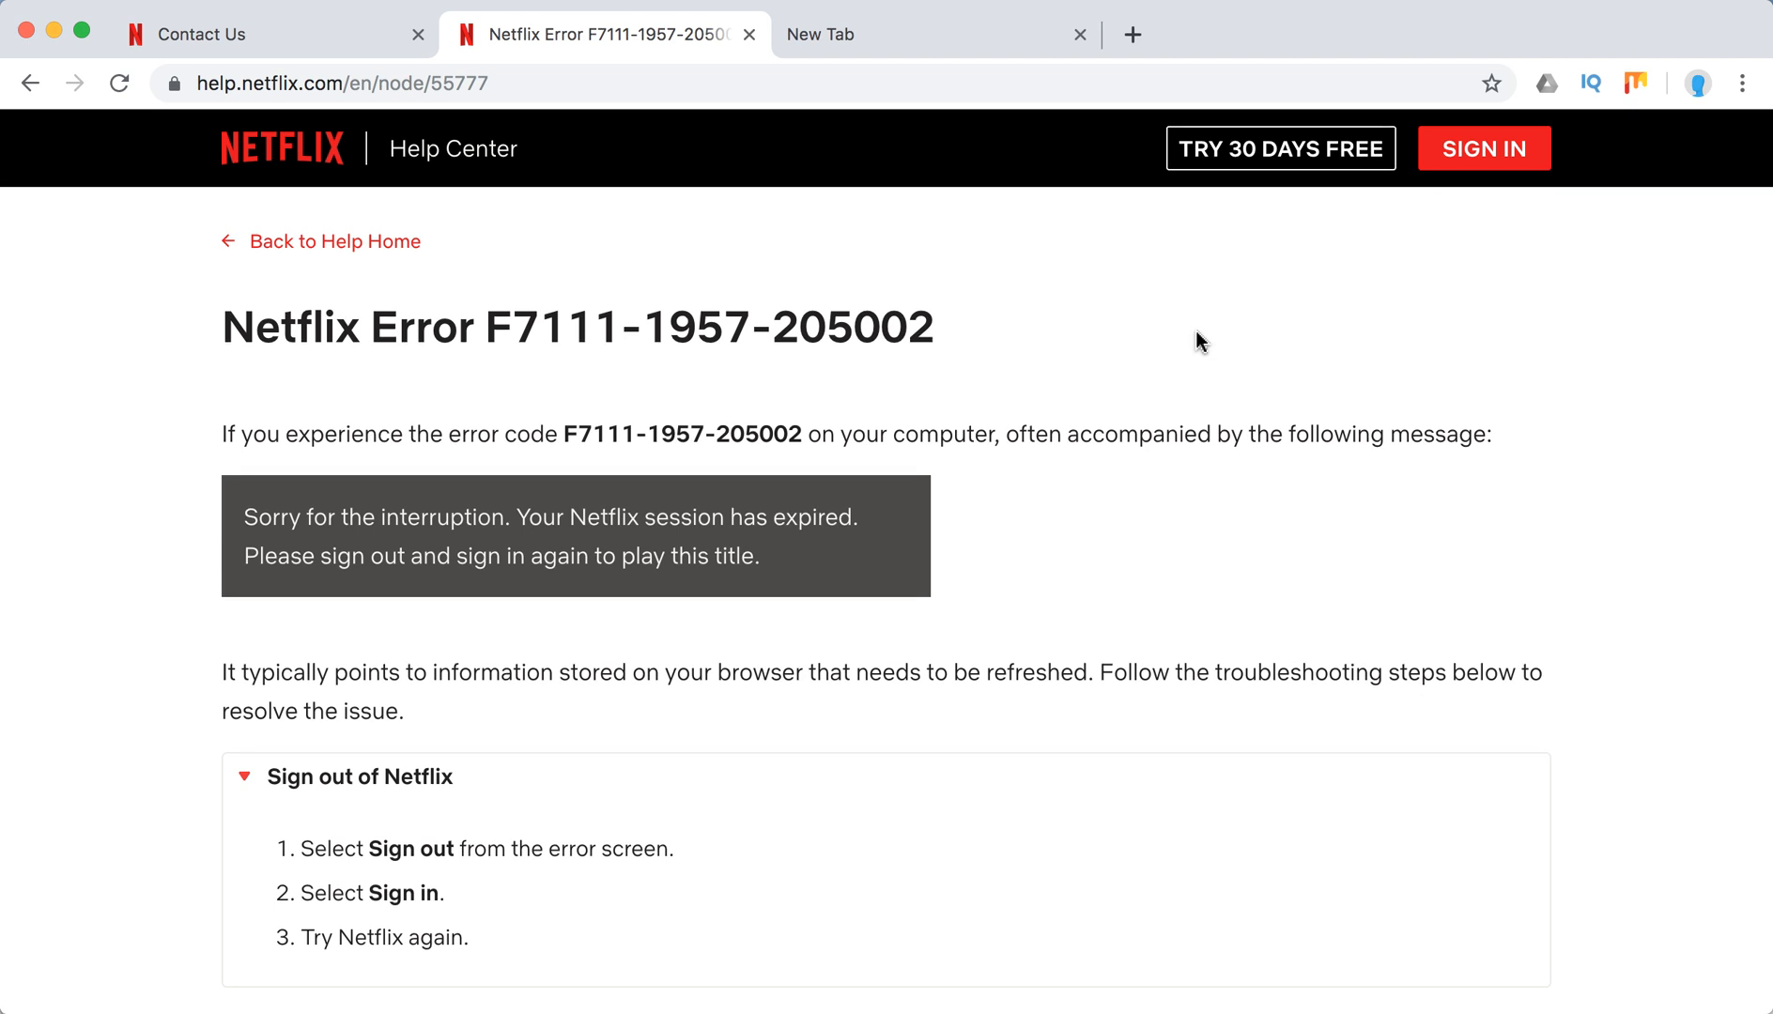
{"action": "scroll", "scroll_direction": "down", "scroll_amount": 3}
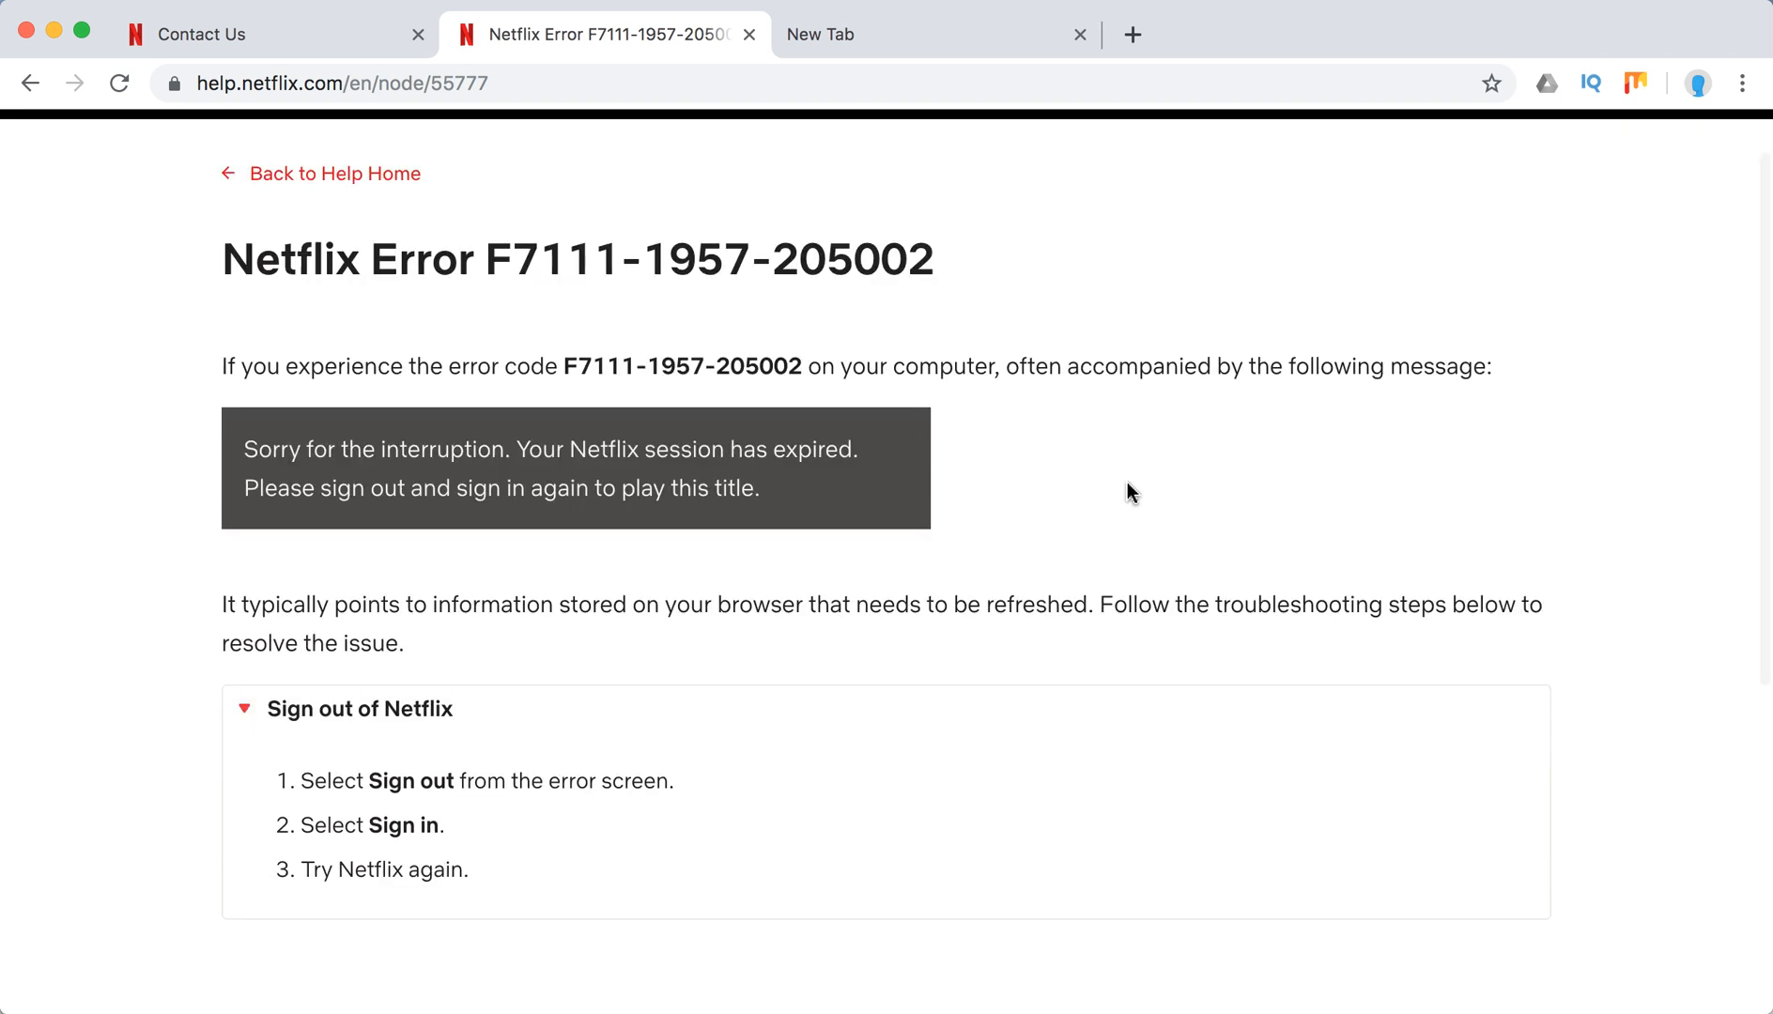